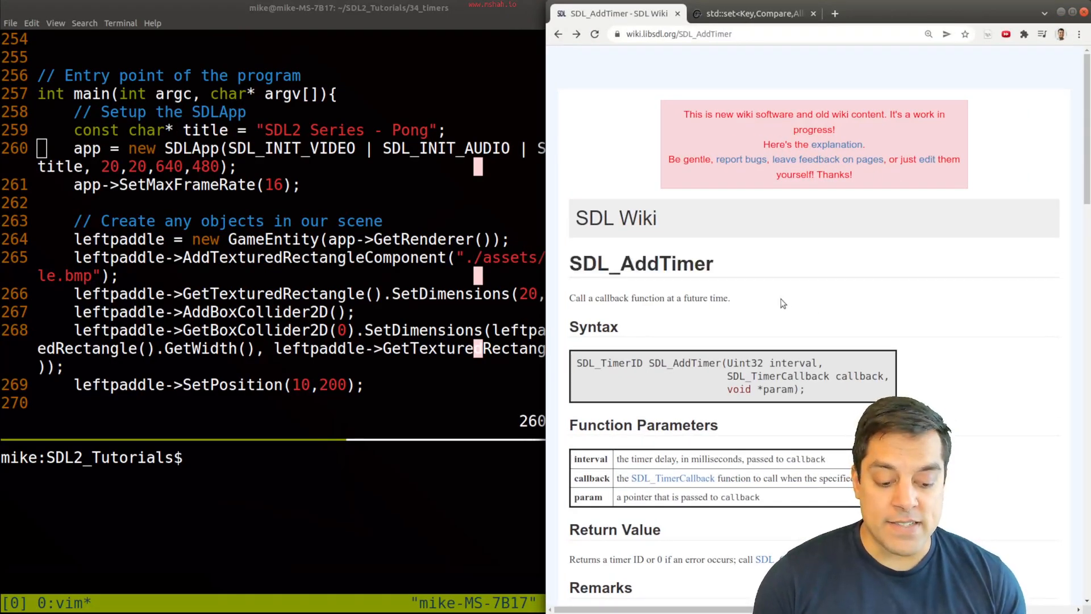
Navigate from the SDL 2.0 API by Category list to the SDL_AddTimer reference page
left_click(558, 33)
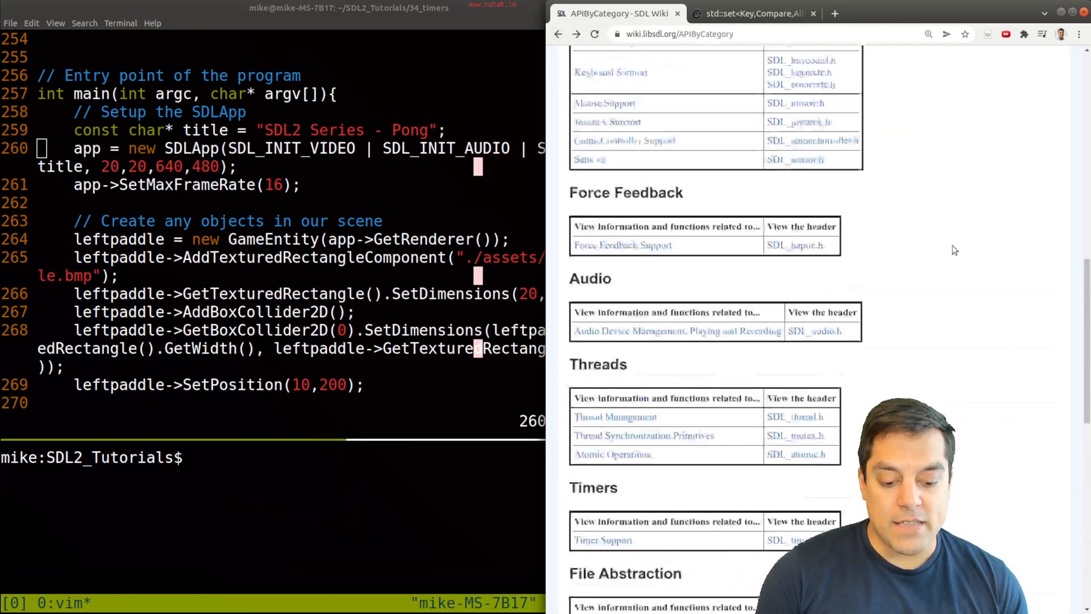
scroll("up", 3)
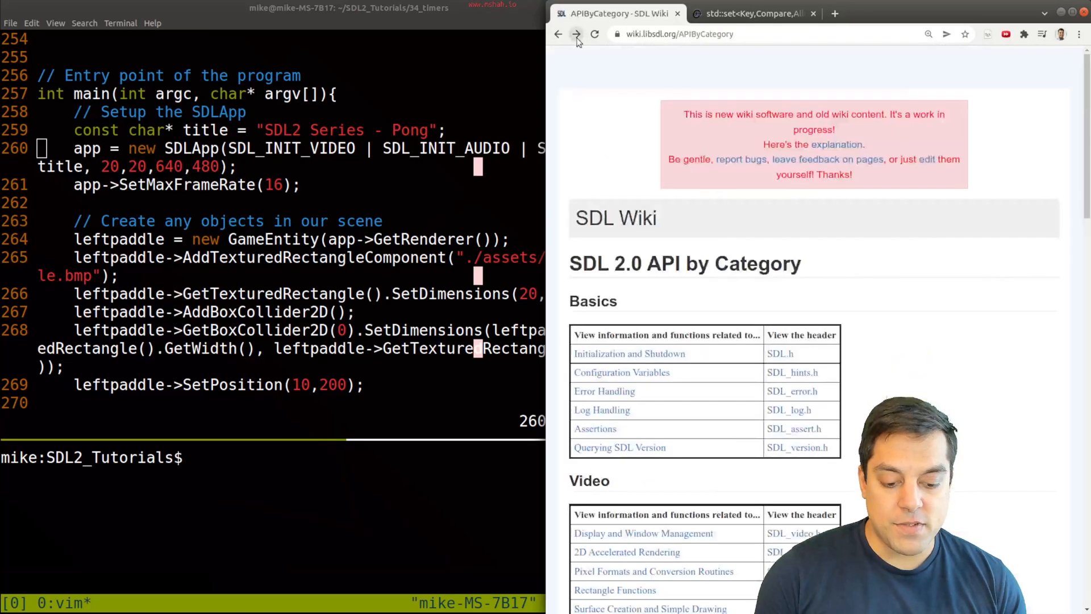
scroll("down", 3)
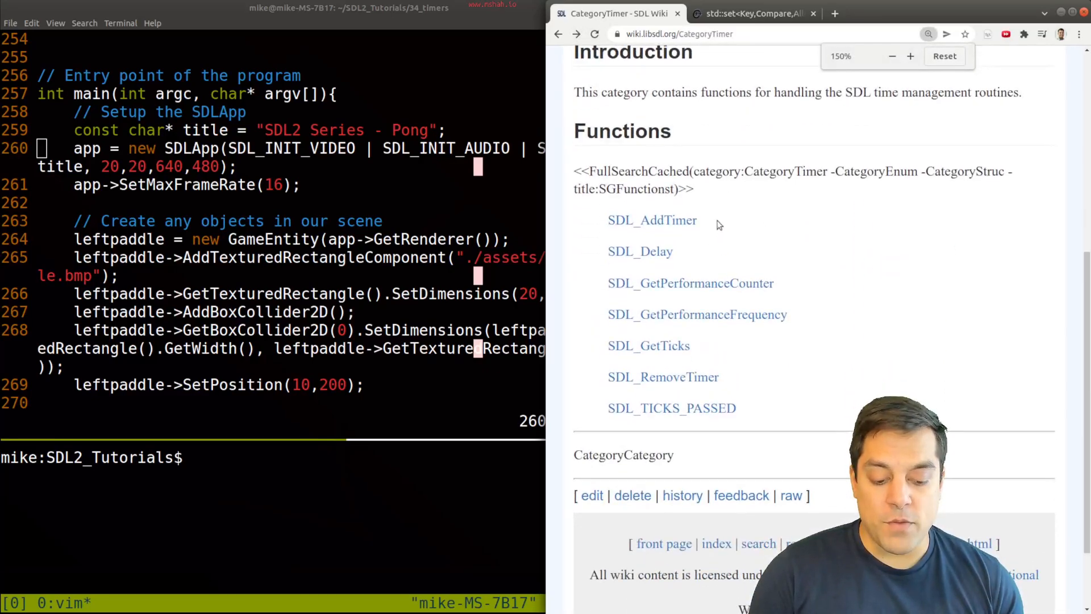
double_click(648, 345)
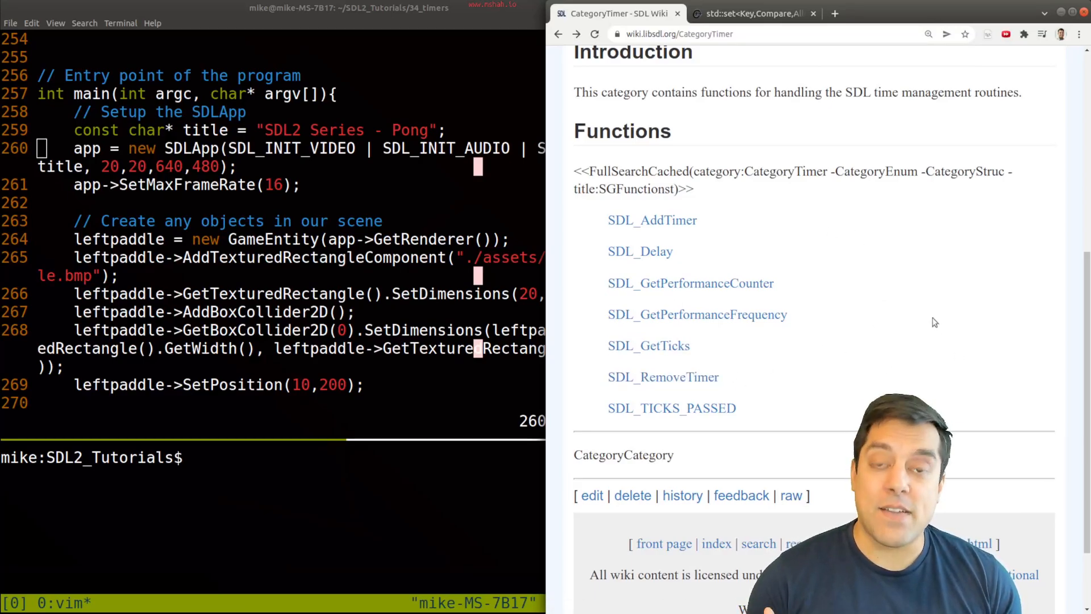
mouse_move(724, 269)
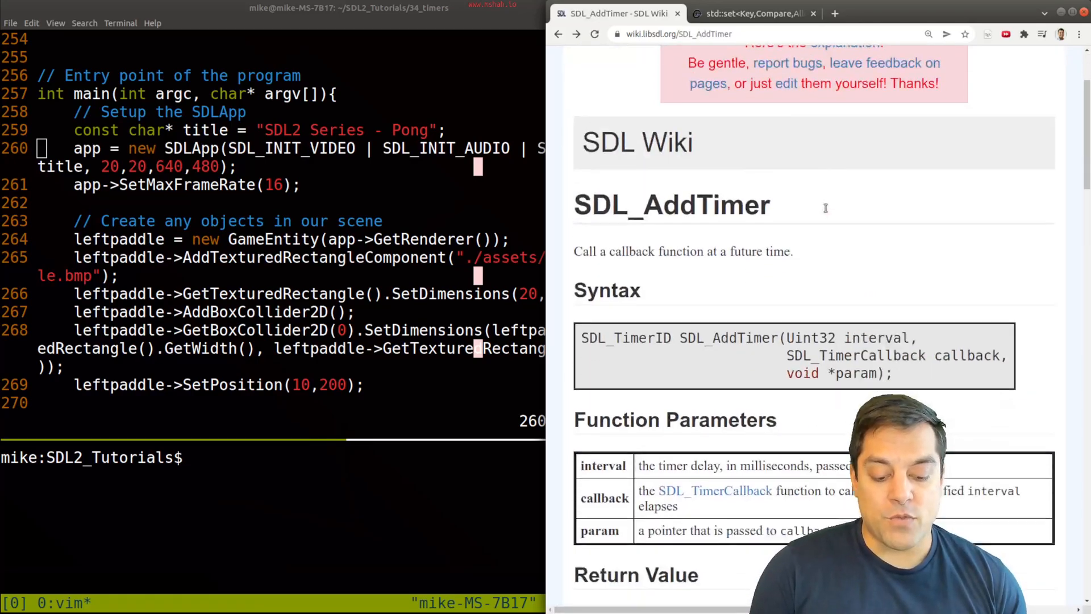
Read the SDL_AddTimer syntax and its callback and param arguments, down to Remarks
double_click(671, 189)
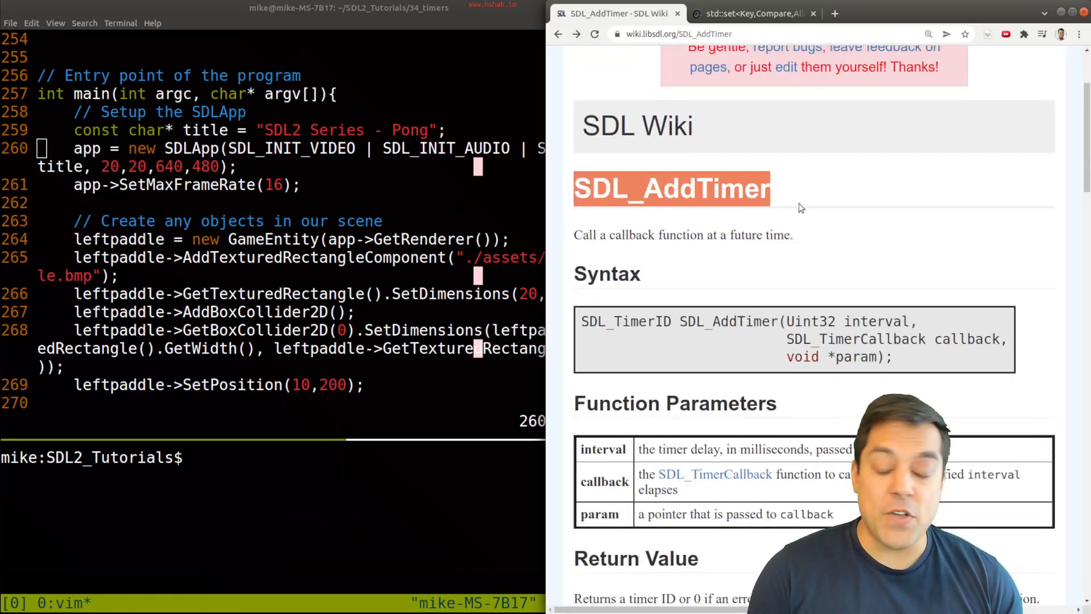
scroll("down", 3)
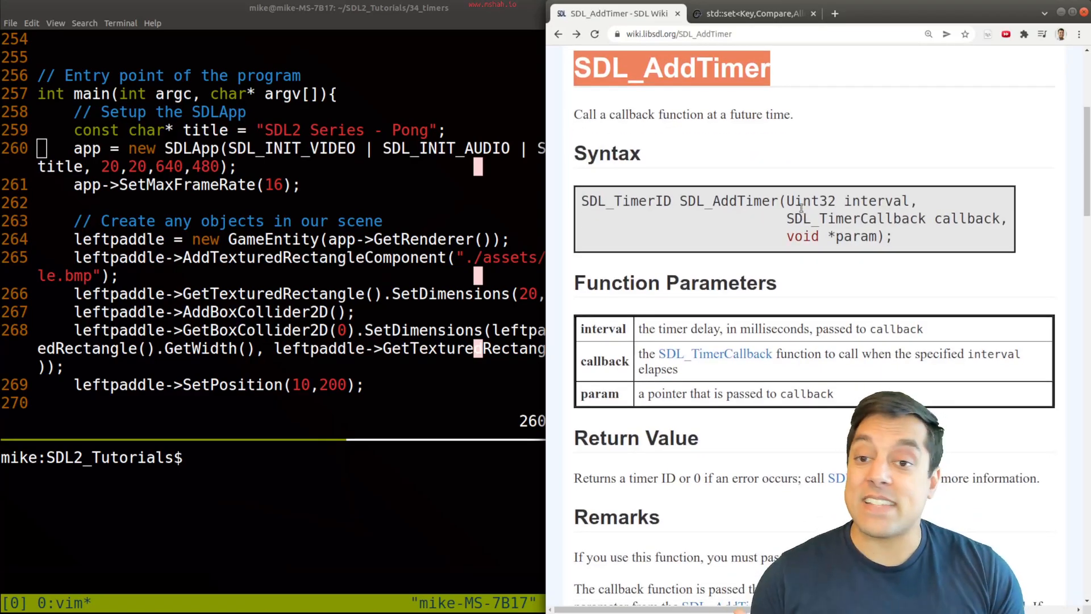
double_click(728, 201)
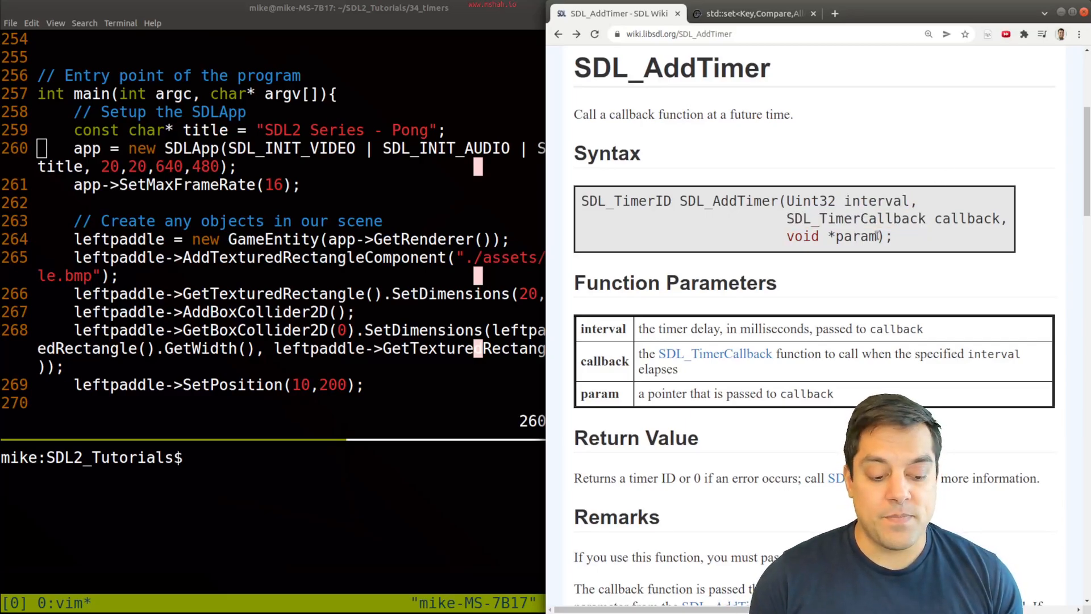
double_click(857, 236)
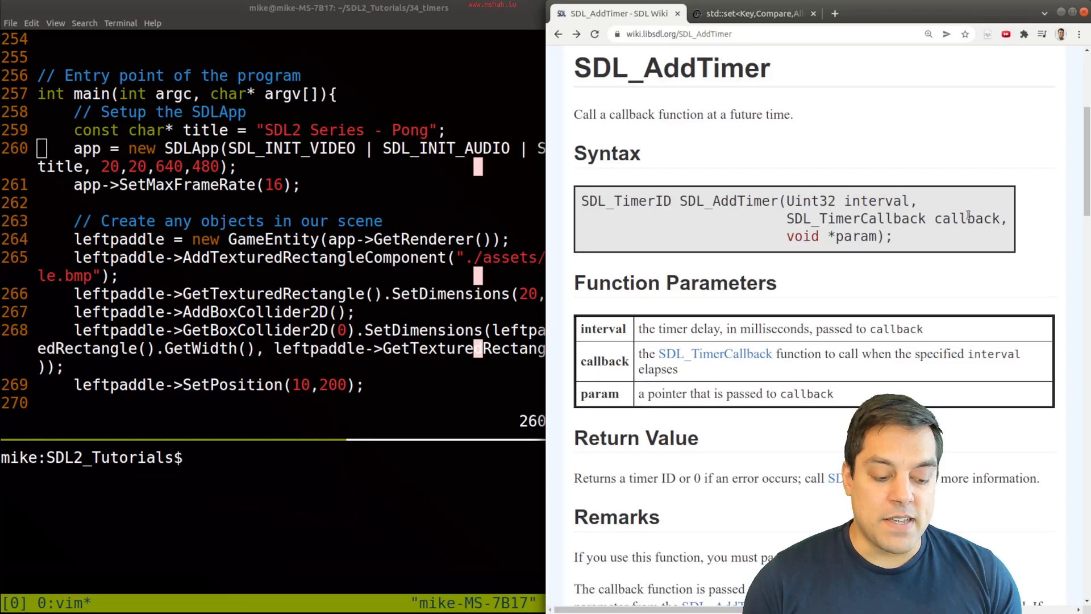
double_click(856, 236)
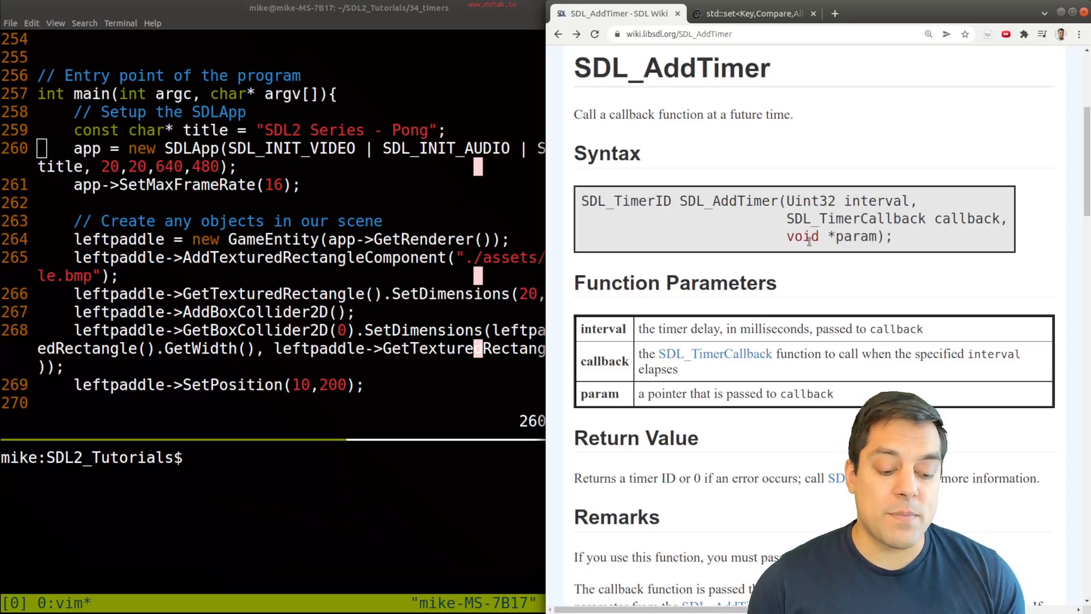
double_click(802, 236)
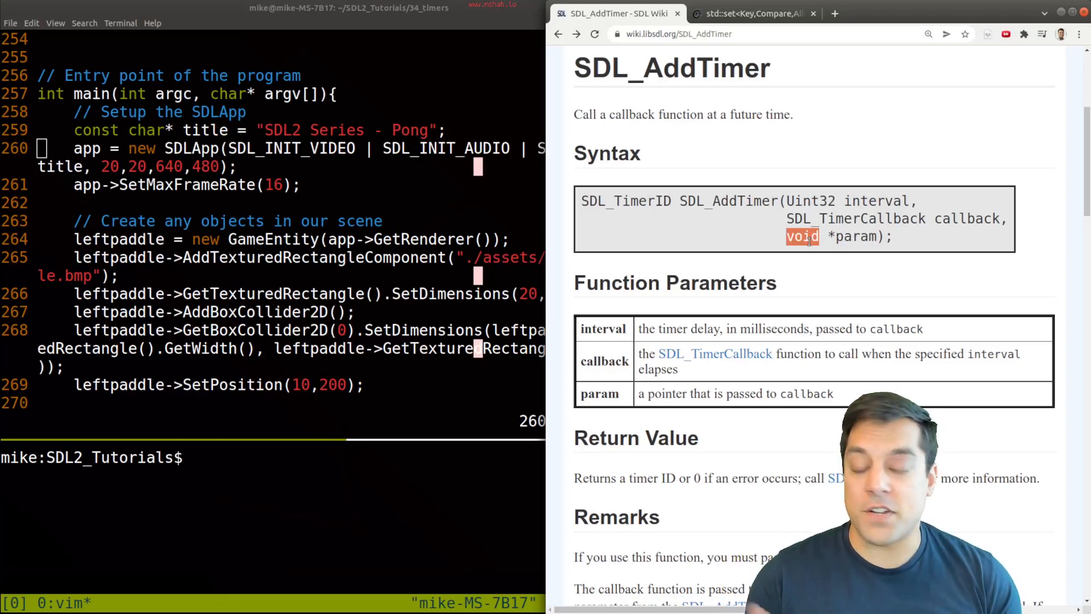
scroll("down", 3)
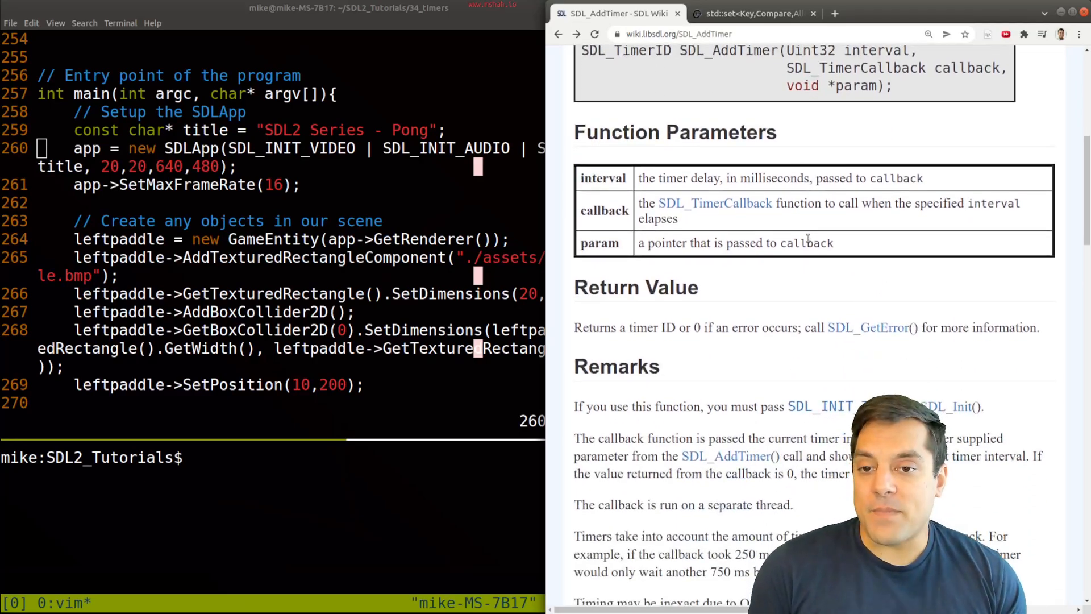
scroll("down", 3)
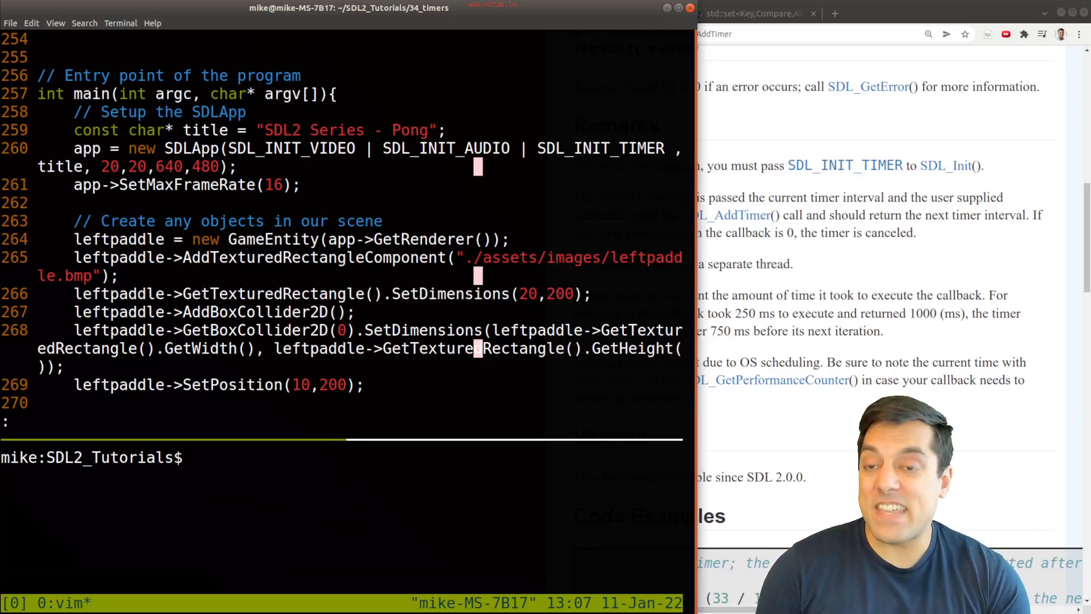
Open include/SDLApp.hpp in a vertical split and scroll to the timer declarations
type("vsplit ./")
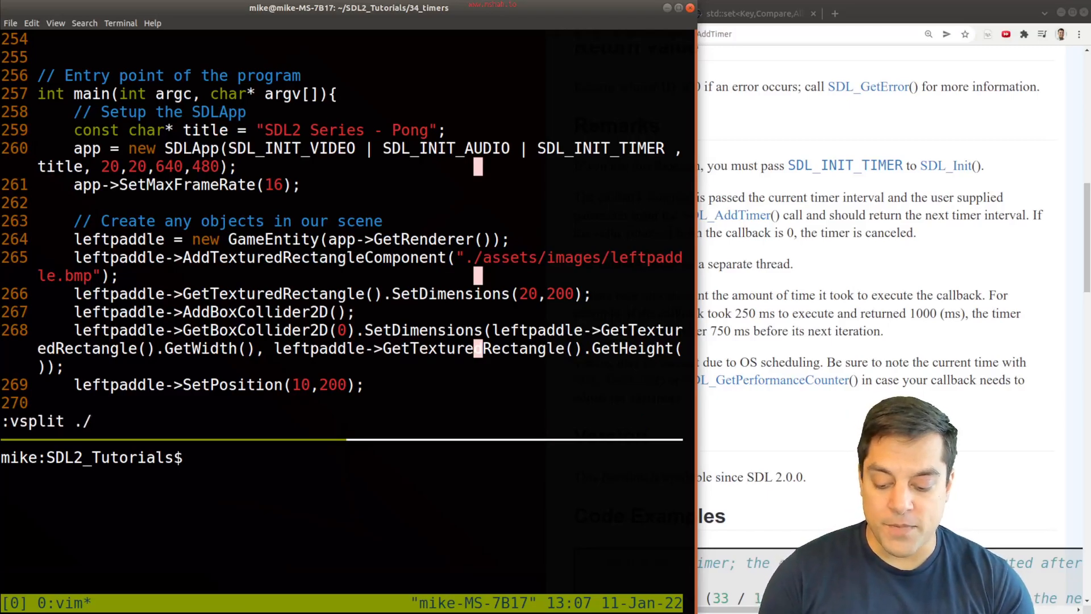
type("include/SDLApp.hpp")
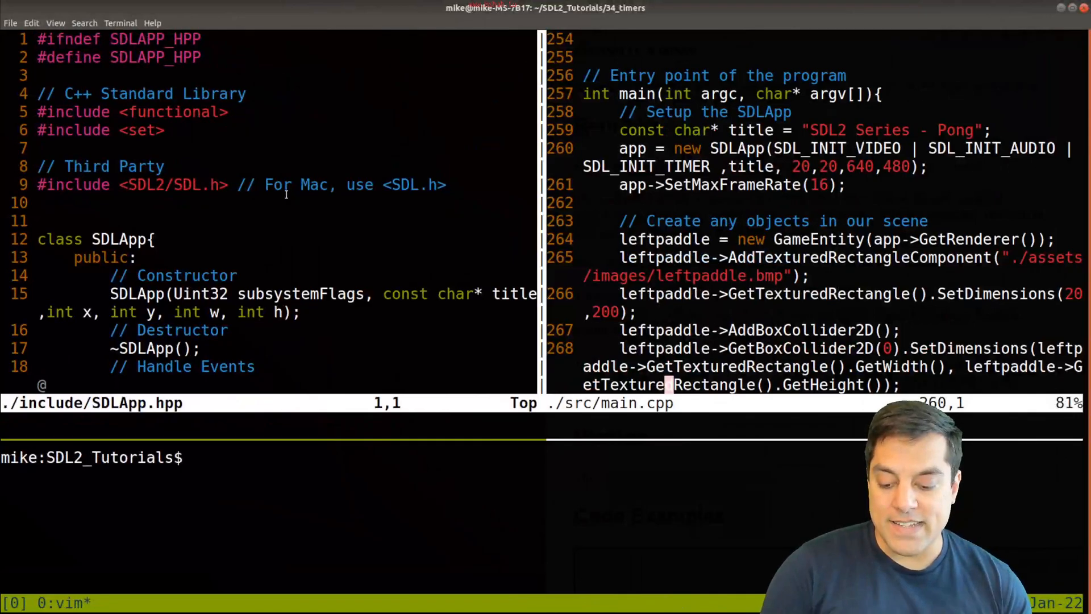
scroll("down", 3)
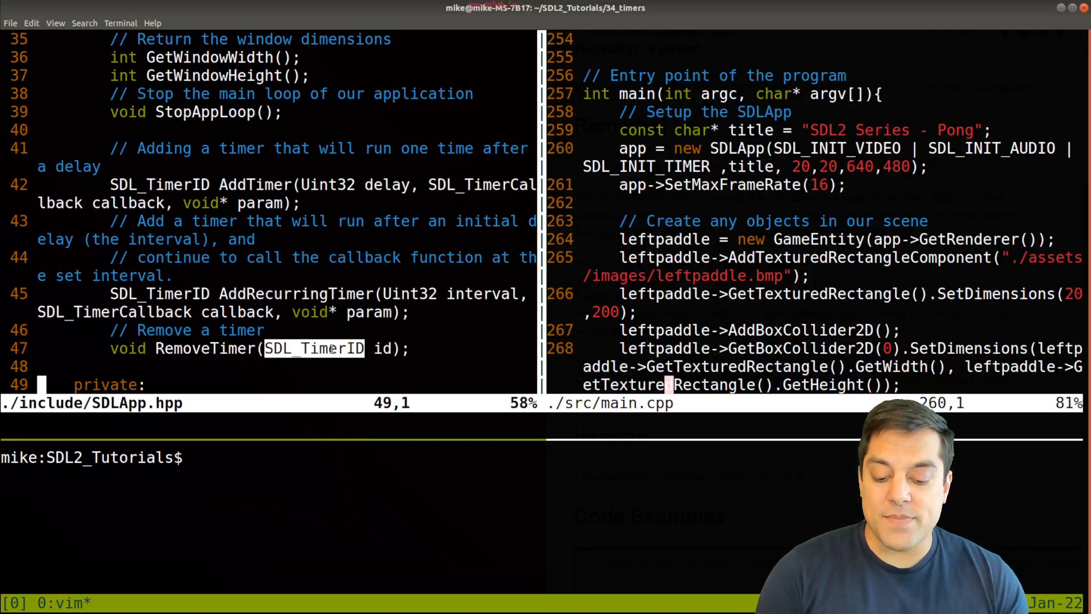
scroll("down", 3)
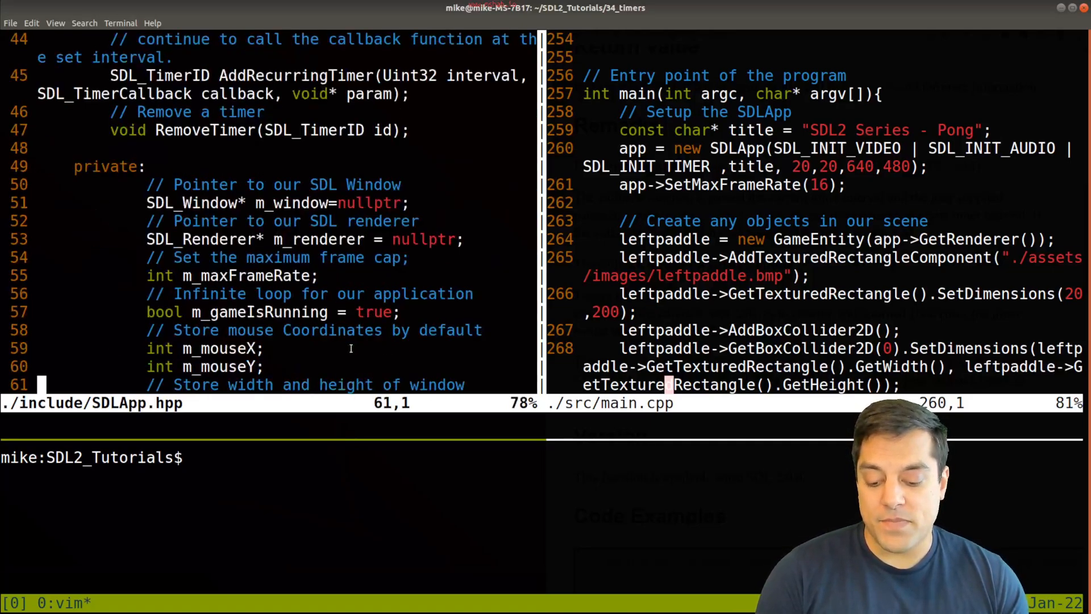
scroll("down", 3)
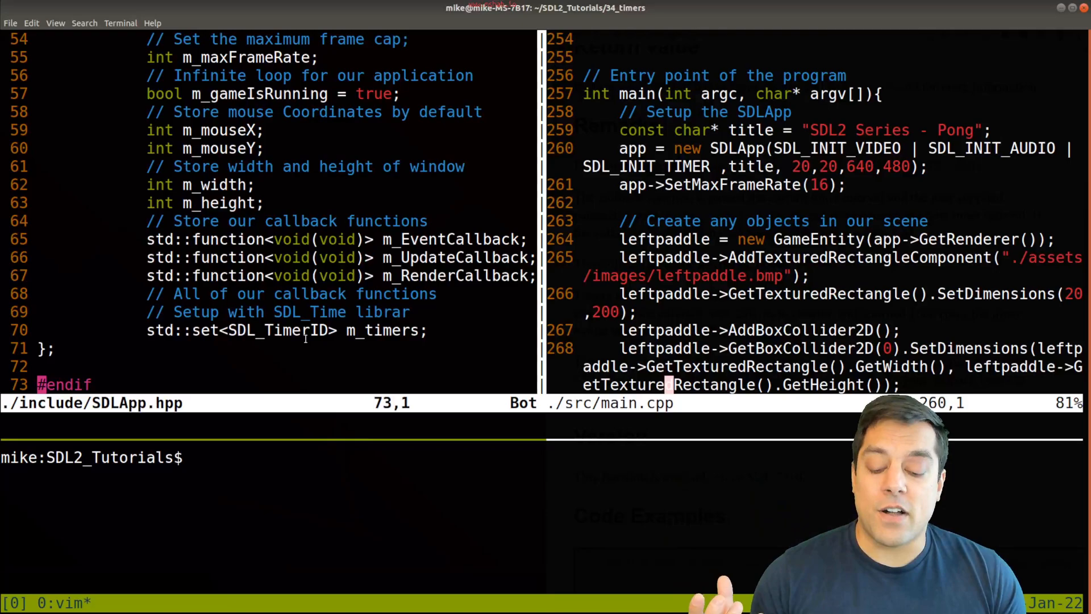
Inspect the SDL_TimerID m_timers set and the AddTimer/RemoveTimer declarations
double_click(279, 329)
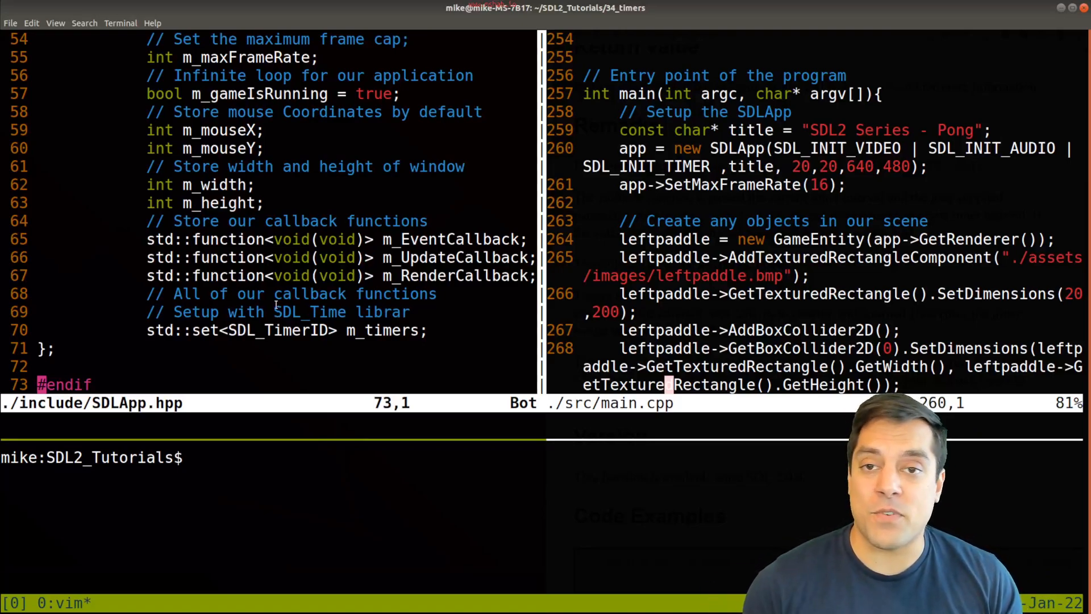
double_click(382, 329)
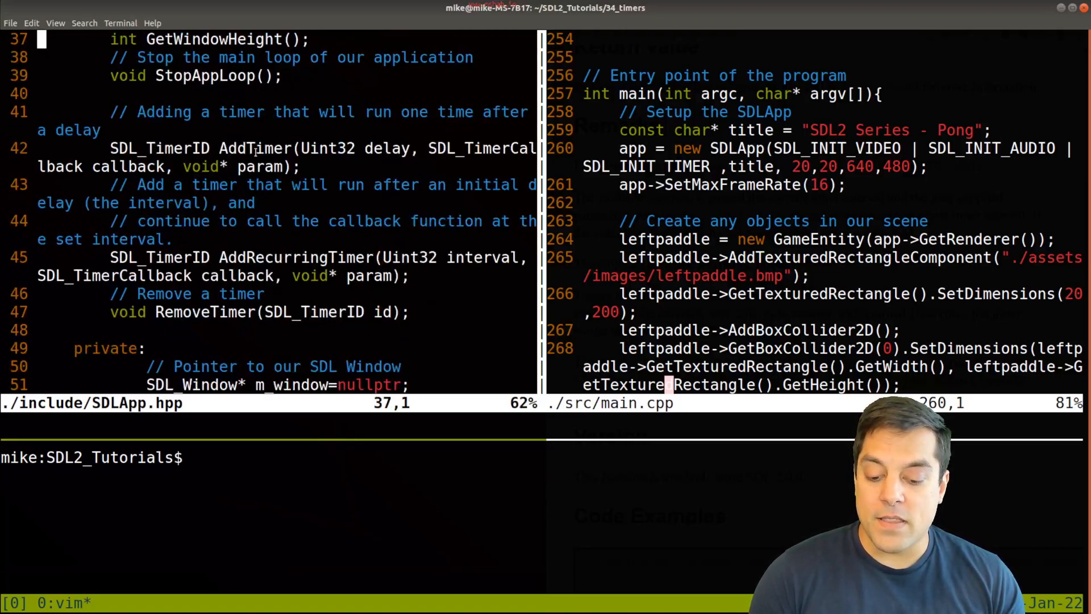
double_click(204, 312)
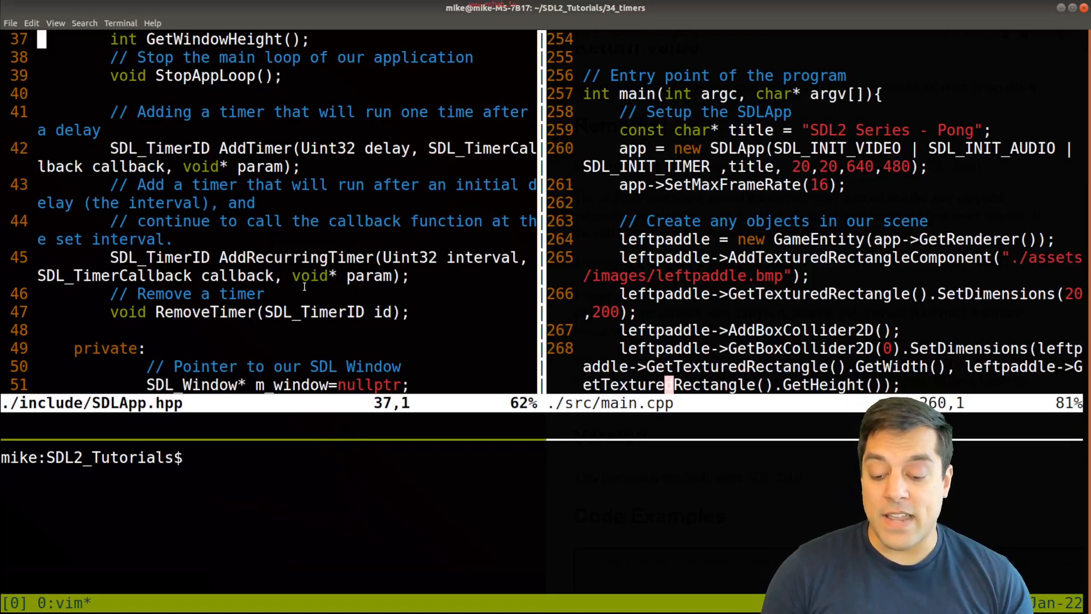
type(":e ./src/")
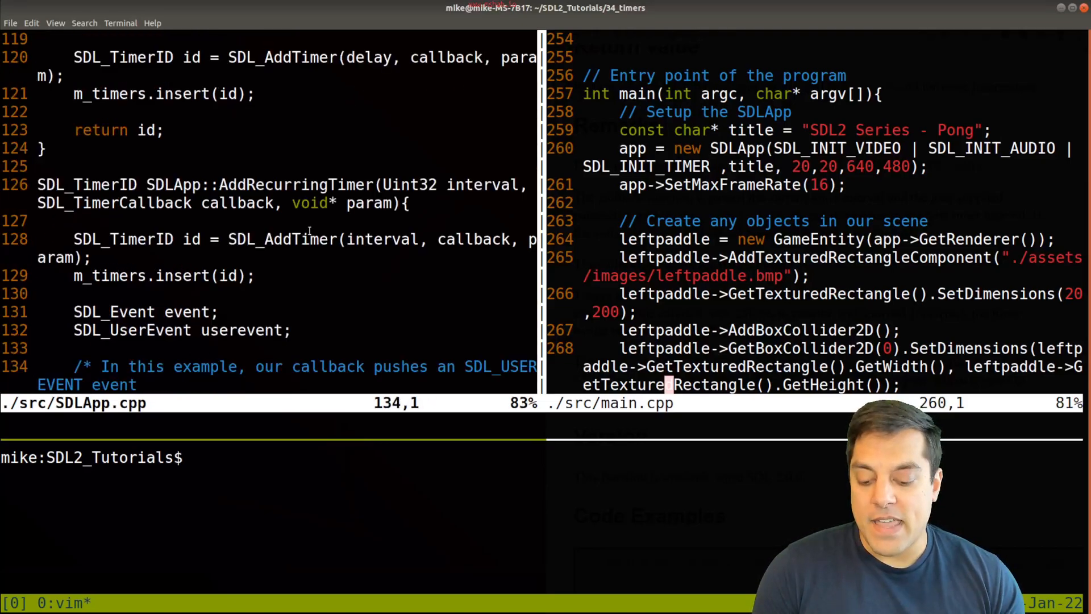
Scroll SDLApp.cpp down to the AddTimer and AddRecurringTimer implementations
scroll("down", 3)
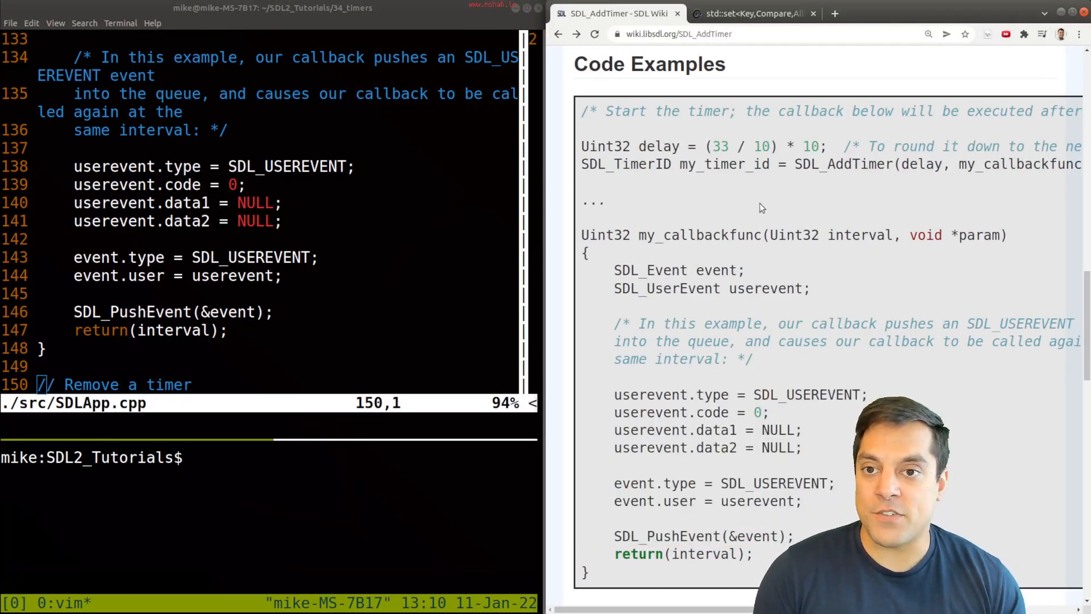
Scroll the SDL_AddTimer Code Examples to the &my_function user-event variant, then return to Vim
scroll("down", 3)
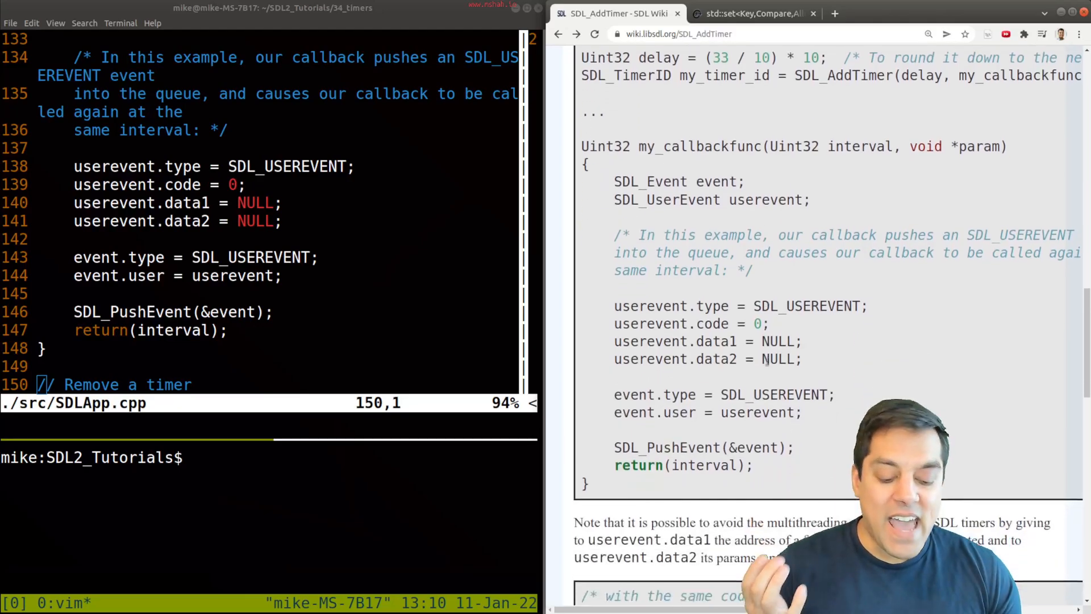
scroll("down", 3)
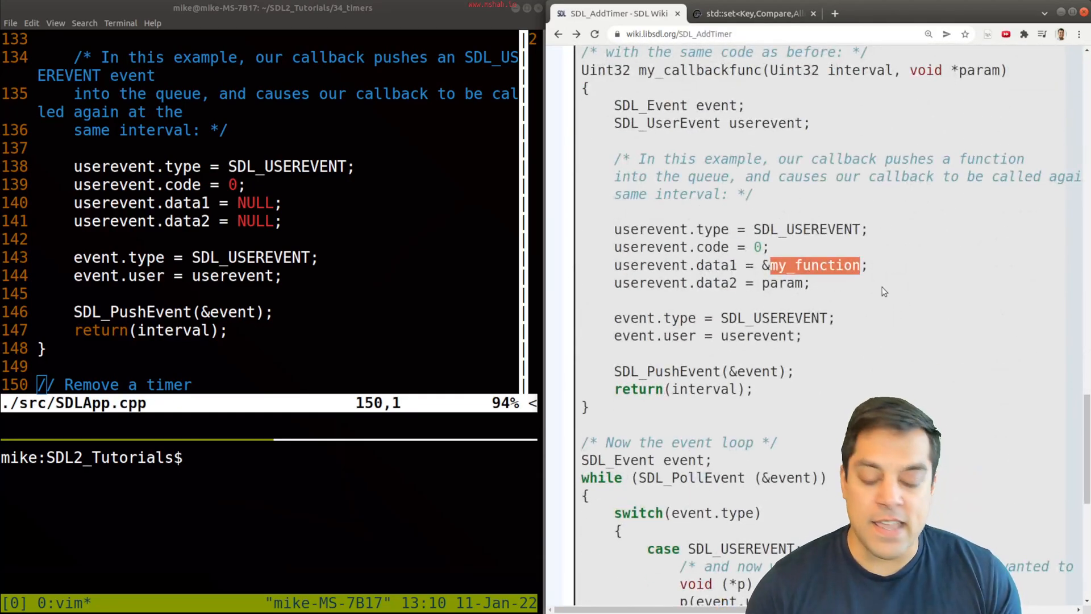
scroll("down", 3)
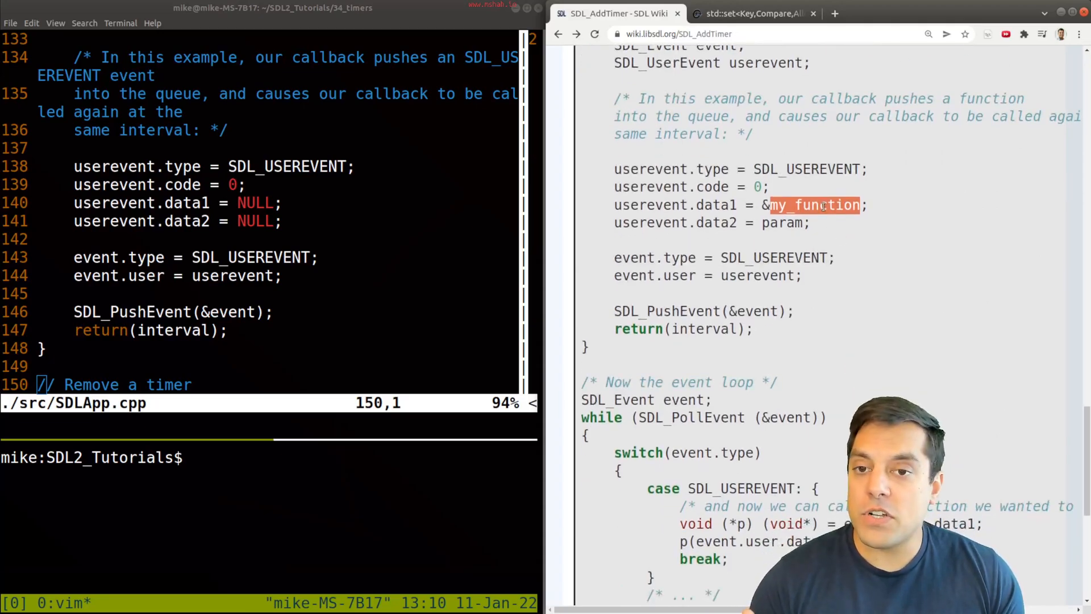
mouse_move(843, 270)
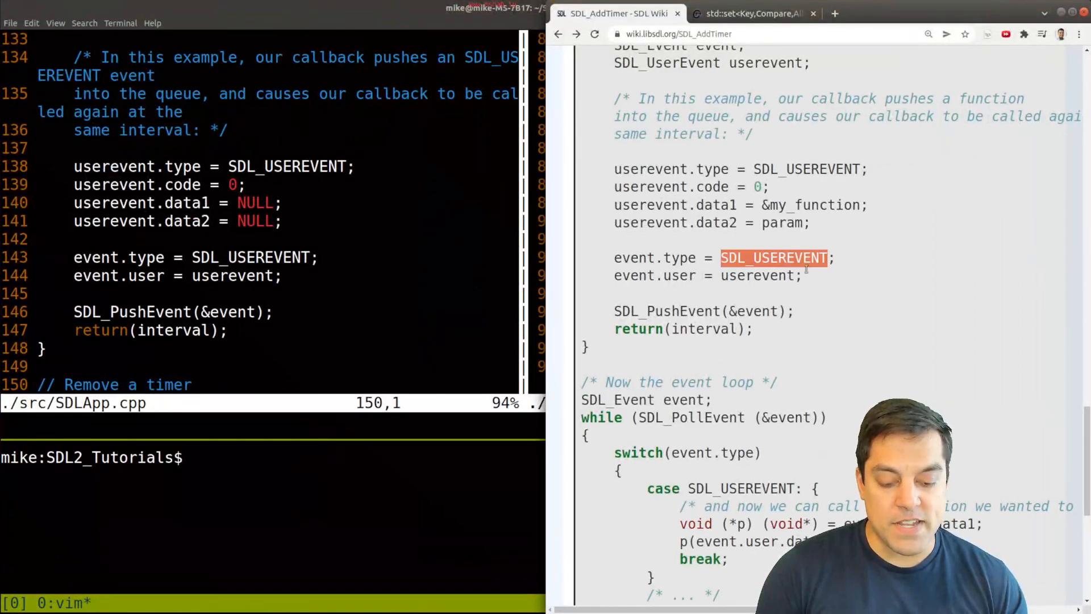
mouse_move(868, 295)
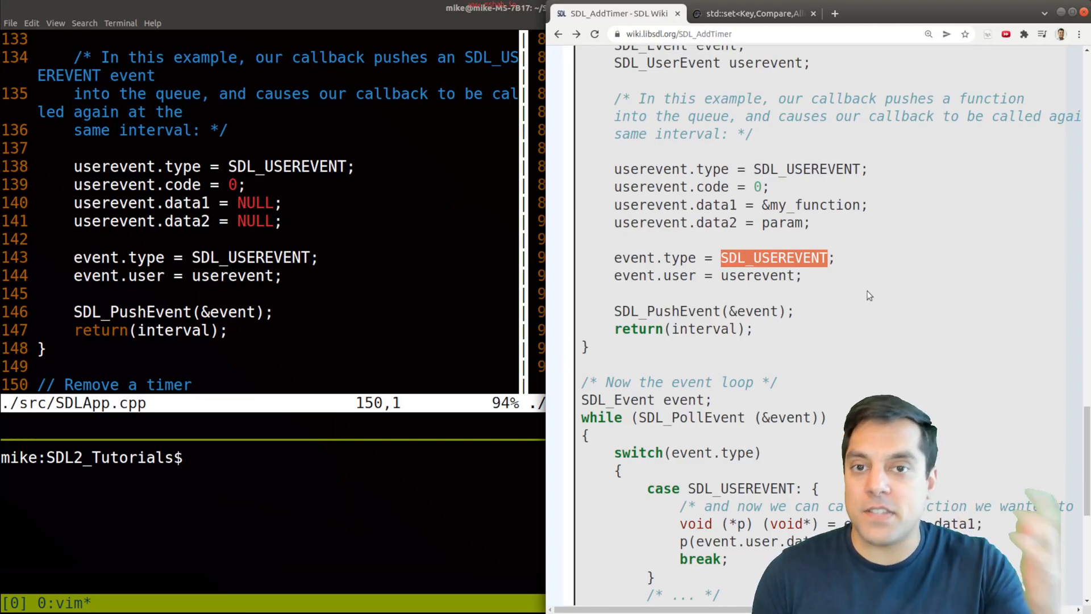
double_click(666, 311)
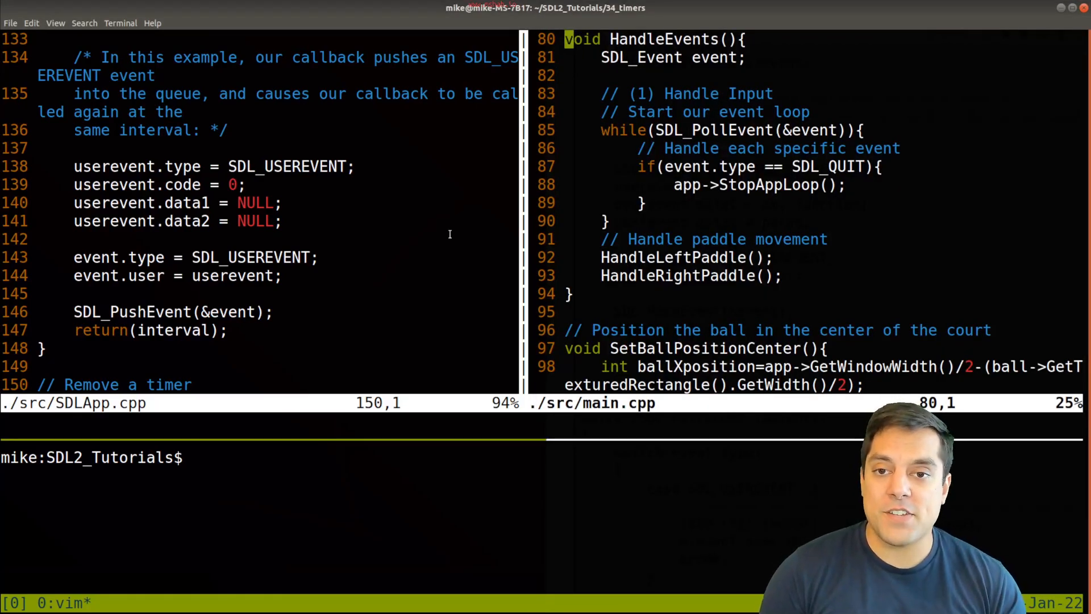
Scroll main.cpp from HandleEvents through my_callbackfunc to the game state setup
scroll("down", 3)
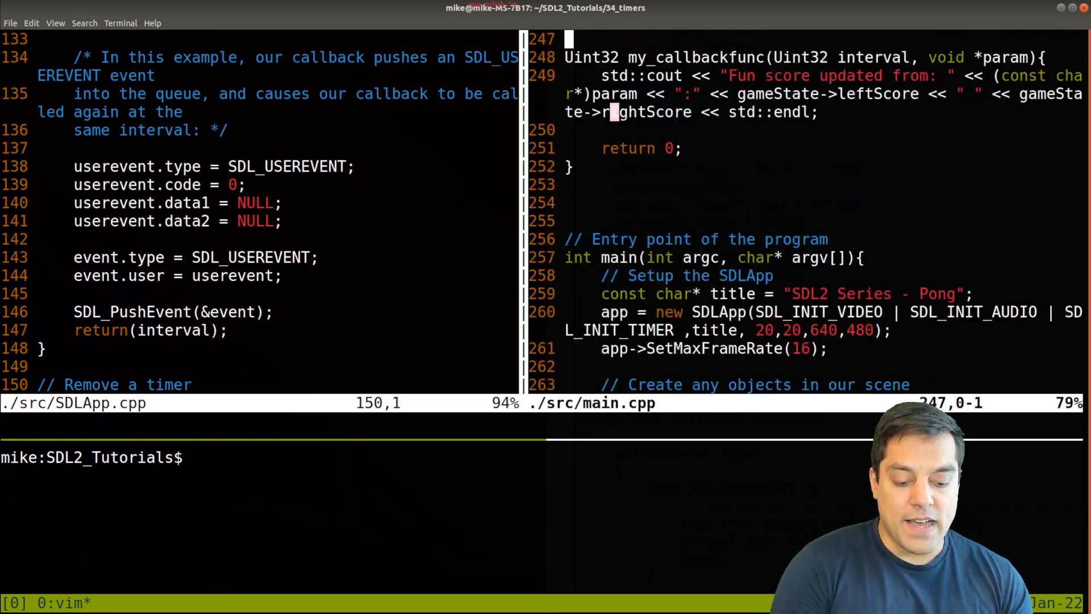
key("G")
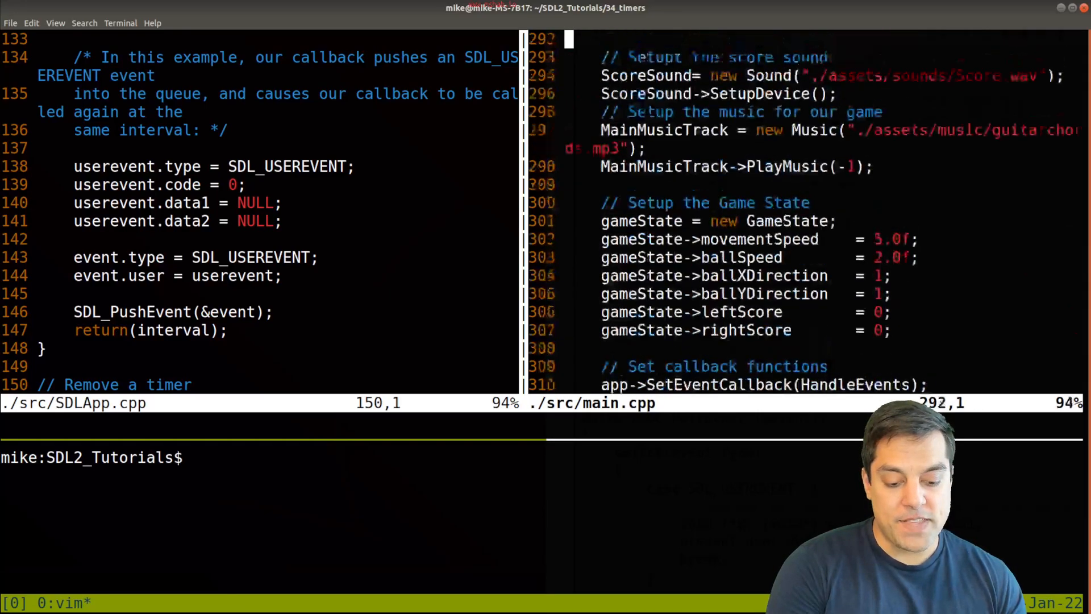
scroll("up", 3)
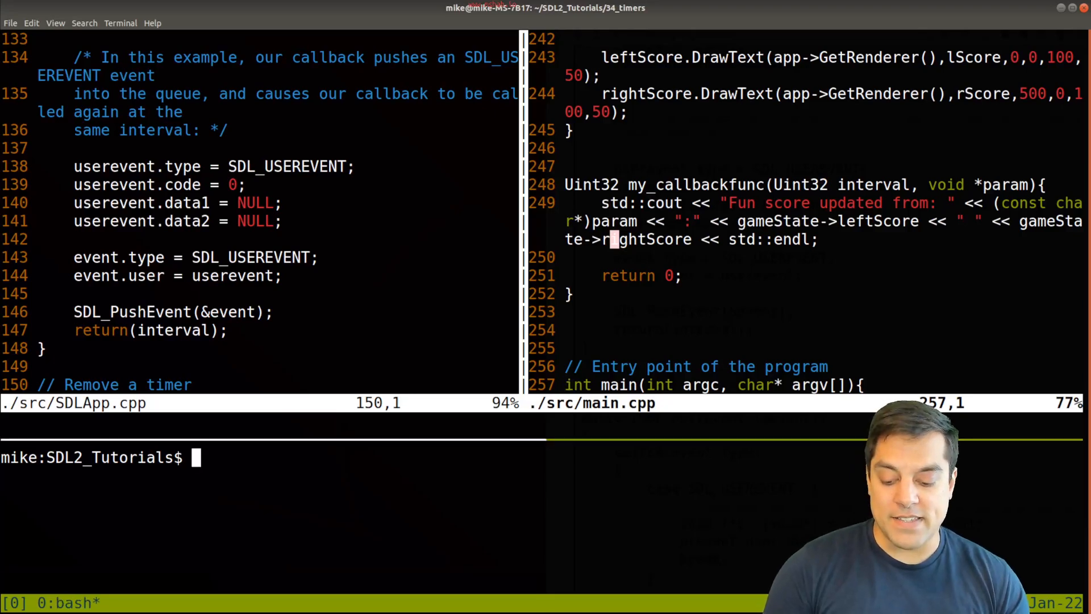
In 34_timers, build the Pong project with ./build.sh and run ./bin/prog
type("cd")
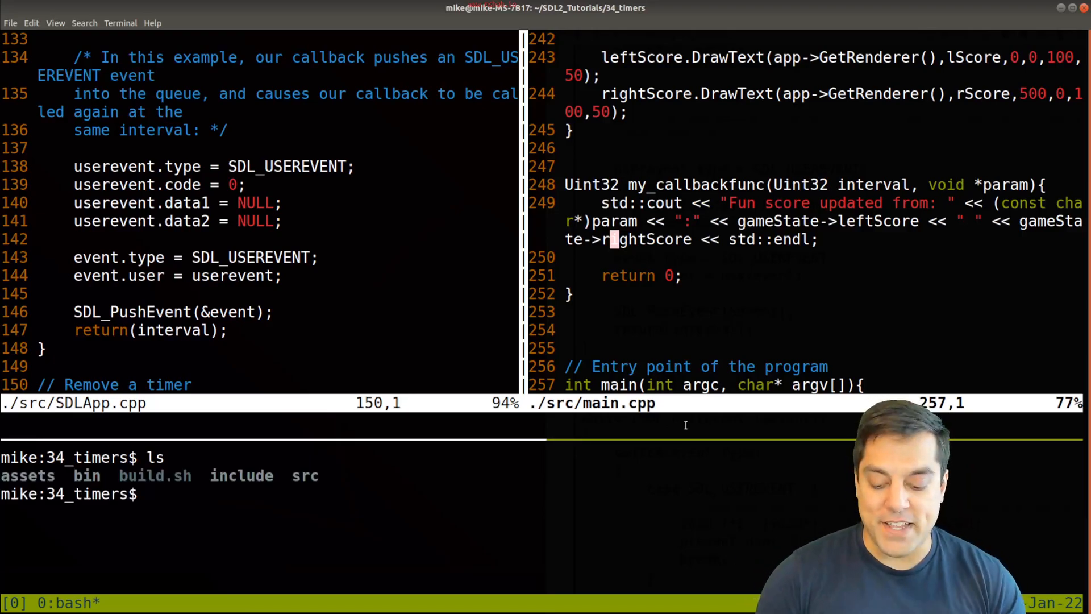
type("./build.sh")
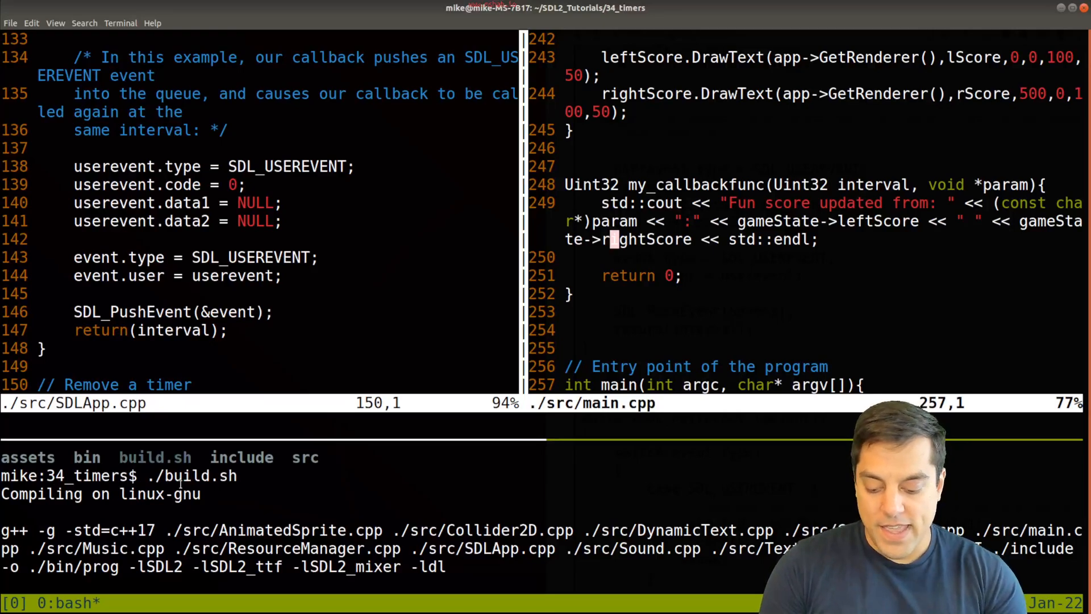
type("./bin/p")
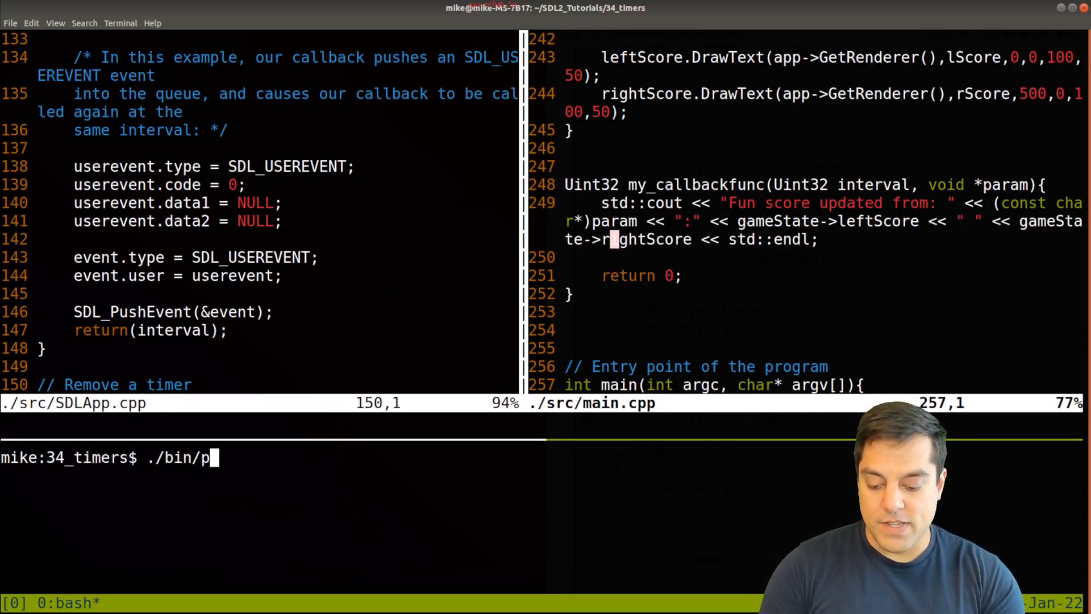
key("Return")
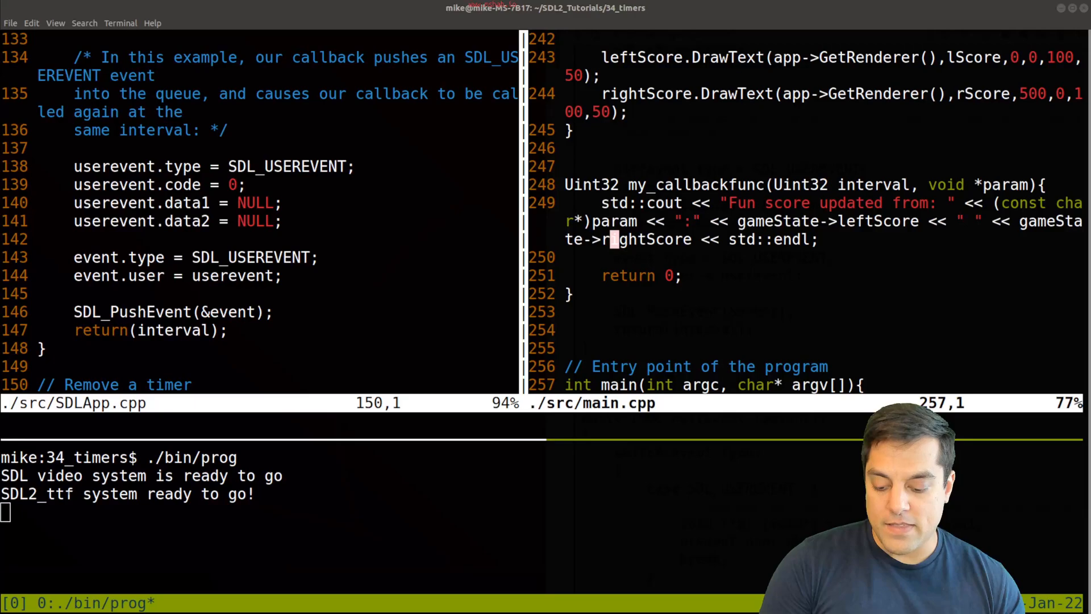